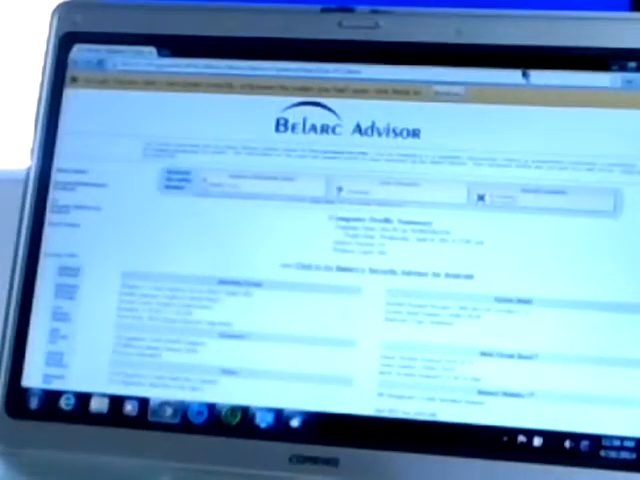
scroll("down", 3)
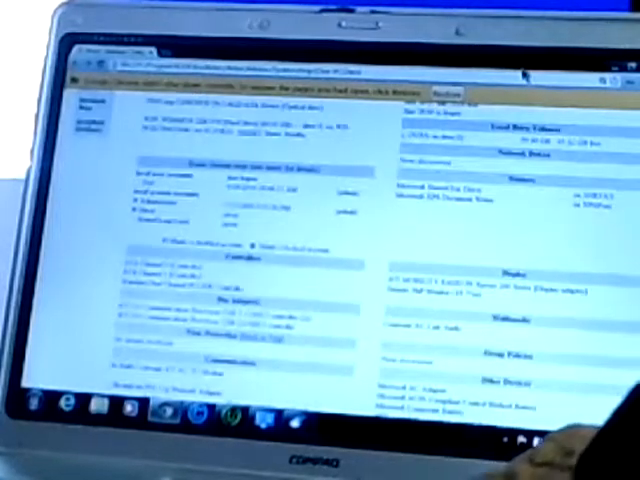
scroll("down", 3)
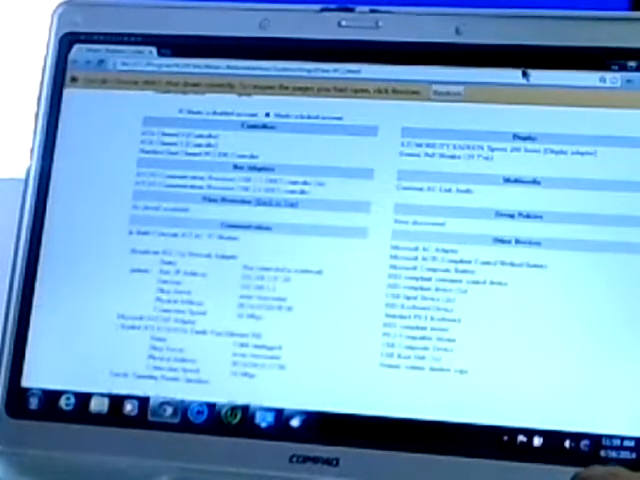